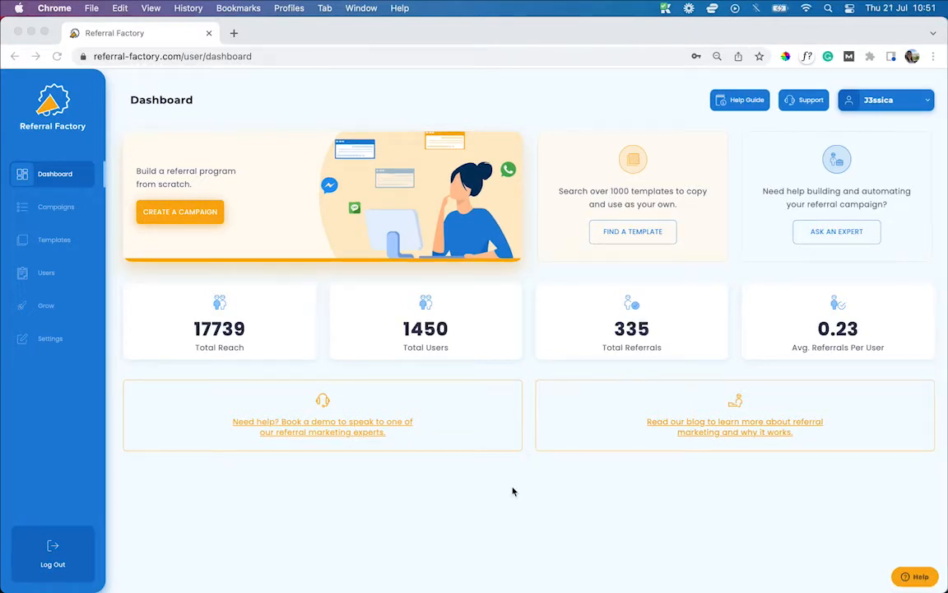
Connect the campaign to HubSpot, qualifying referrals by lifecycle stage from Marketing Qualified Lead to Customer for Referred users
click(50, 339)
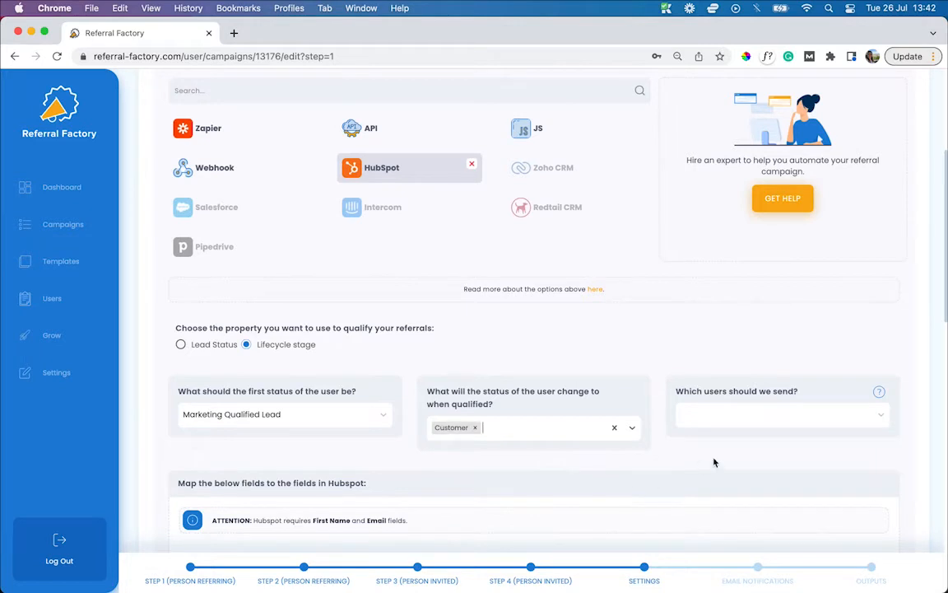
scroll(down, 3)
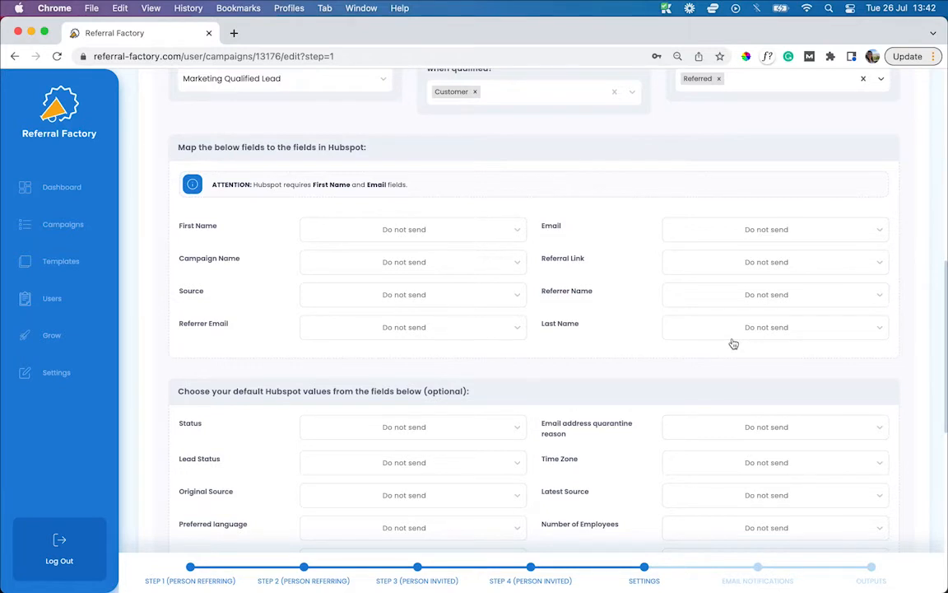
mouse_move(494, 256)
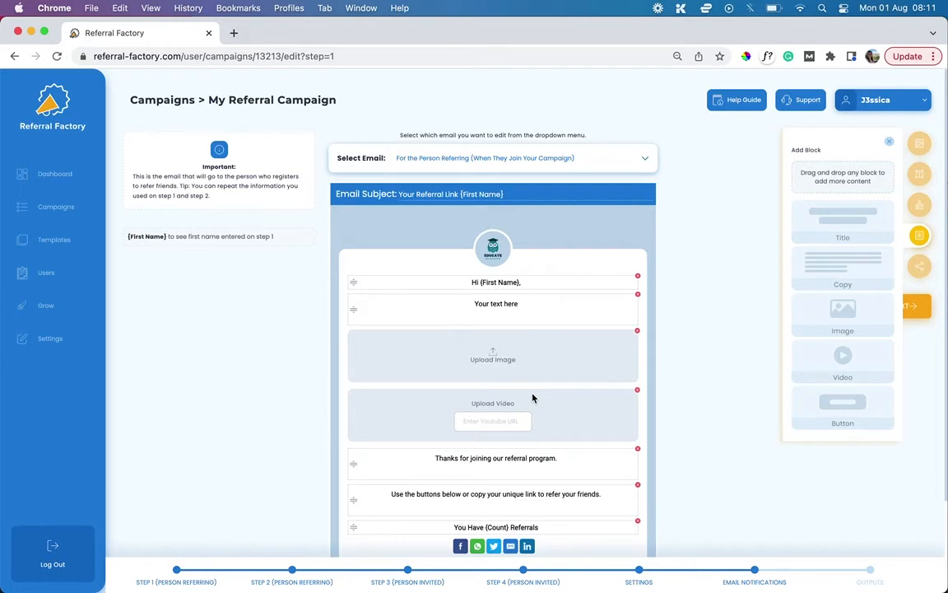
Select the welcome email for the Person Referring when they join the campaign
click(870, 576)
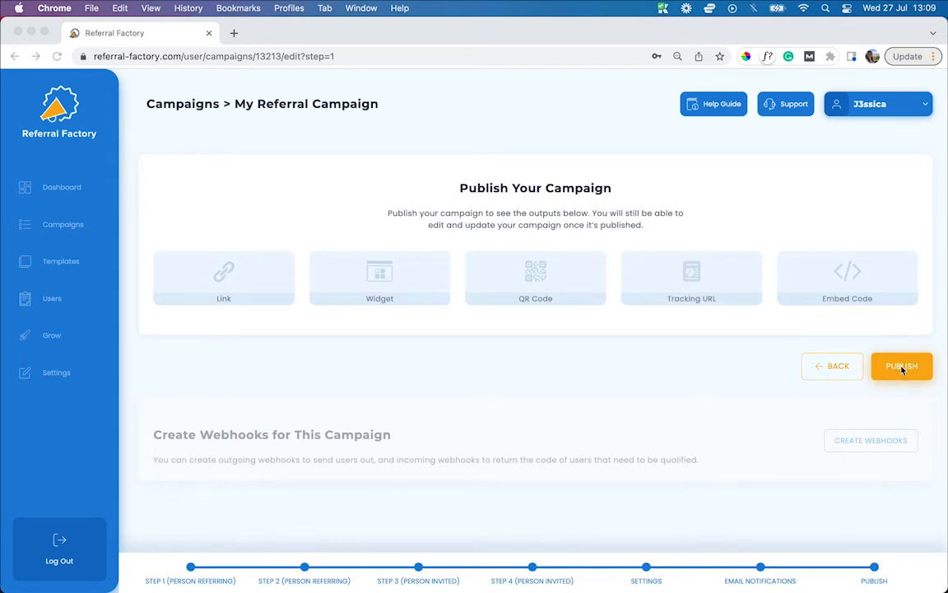
Publish My Referral Campaign so it goes live with its shareable join link
click(902, 365)
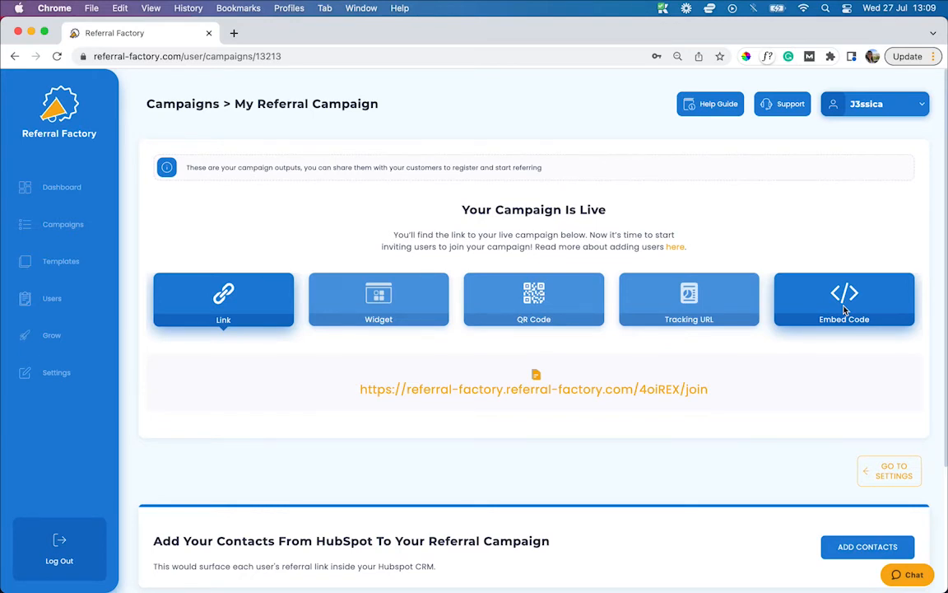
Start adding HubSpot contacts, syncing from a specific list of three contacts
click(866, 546)
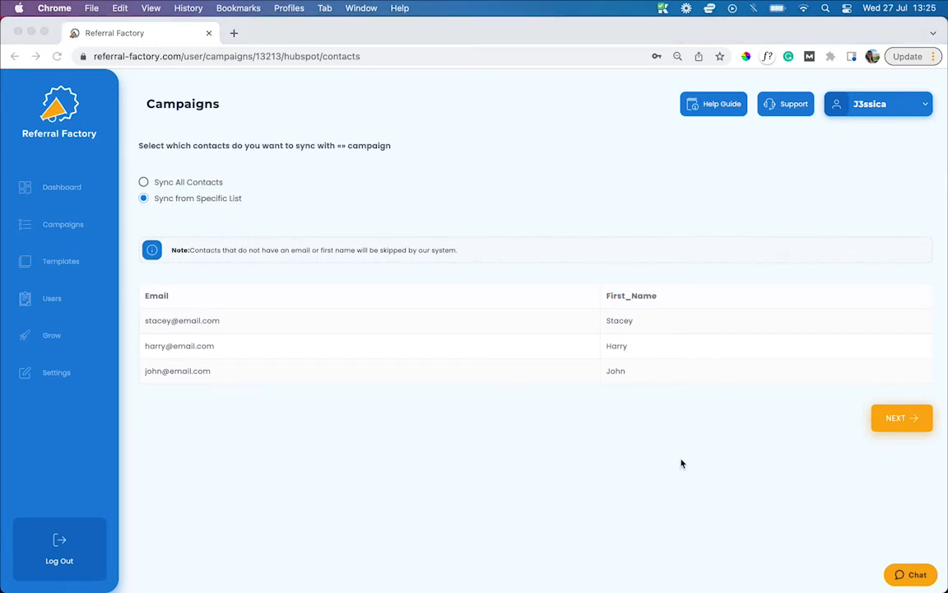
Map each contact's referral link to HubSpot's Referrer Link field with ongoing sync on
click(902, 418)
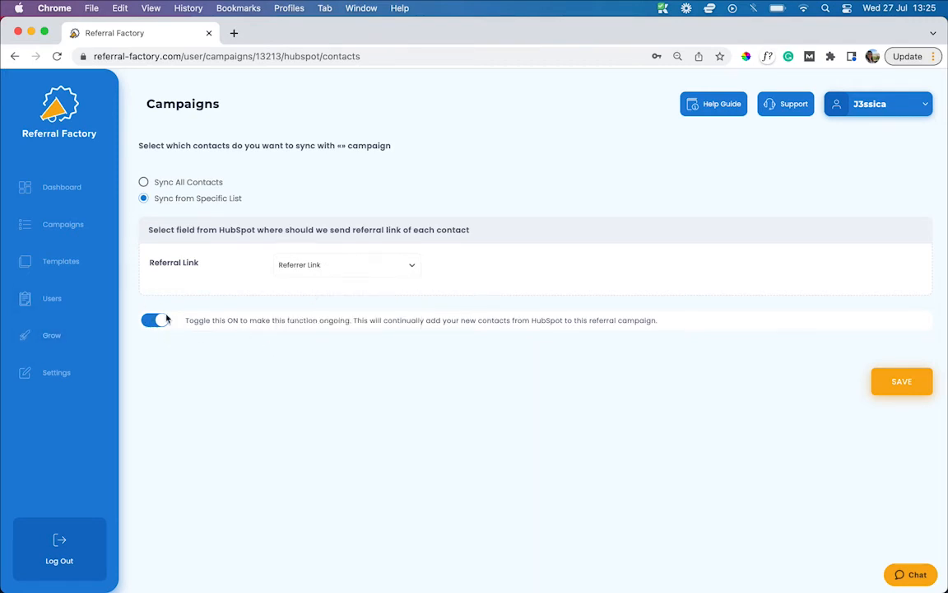